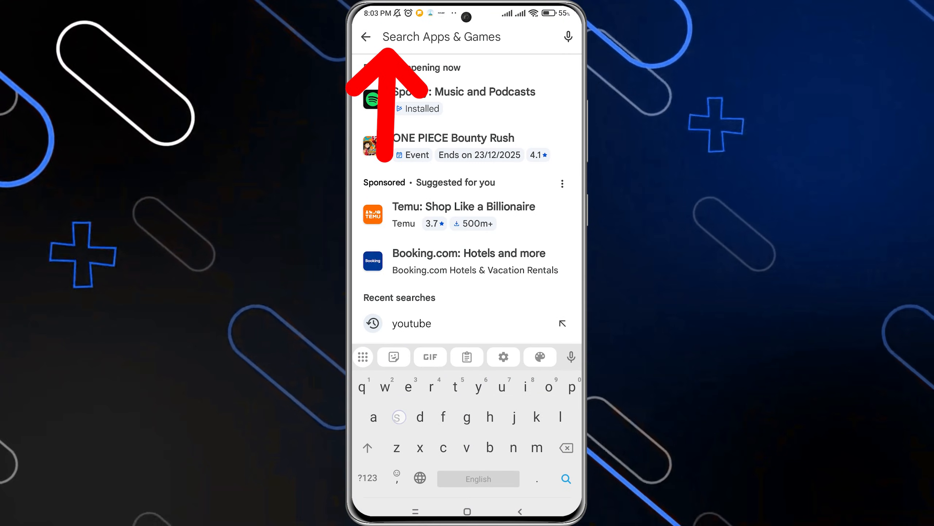
Step: Find the Spotify listing by searching 'spotify' and update the app
{"action": "type", "text": "spotify"}
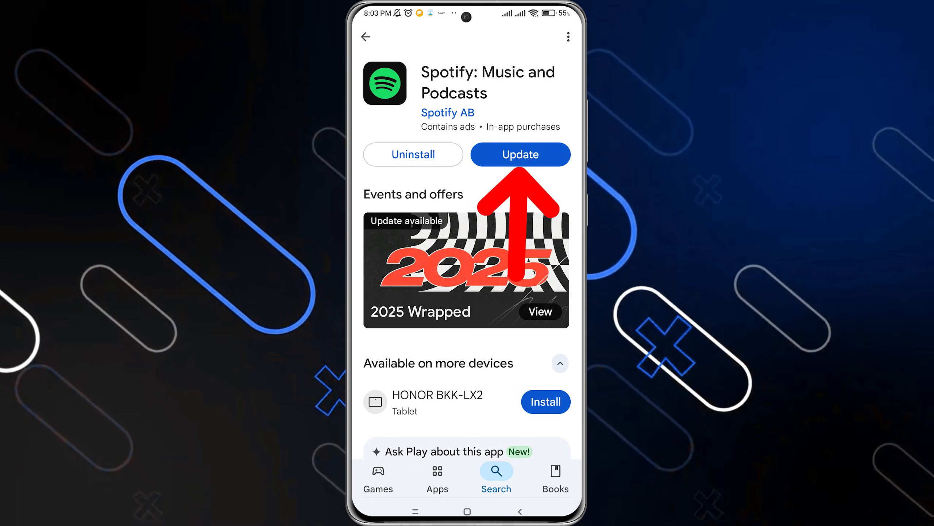
{"action": "left_click", "coordinate": [520, 154]}
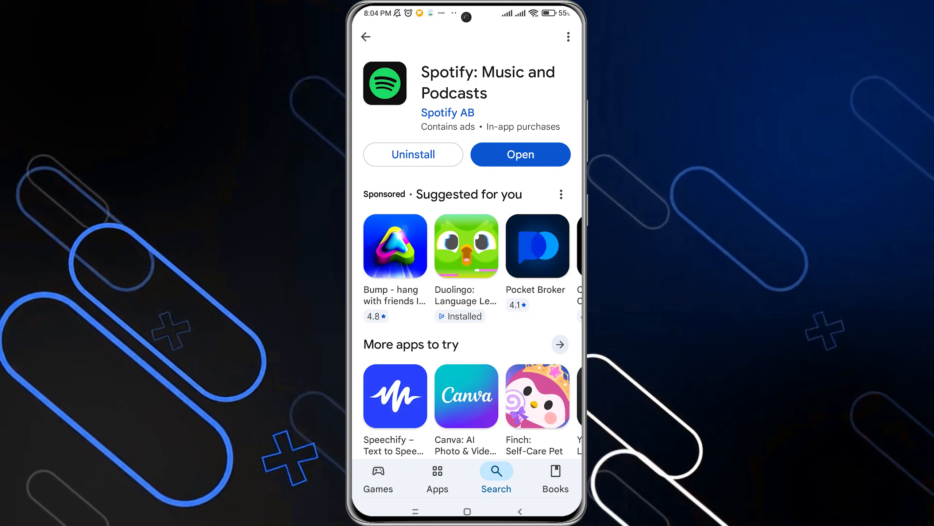
Step: Launch the updated Spotify, visit Search, then return to the Home feed
{"action": "left_click", "coordinate": [520, 154]}
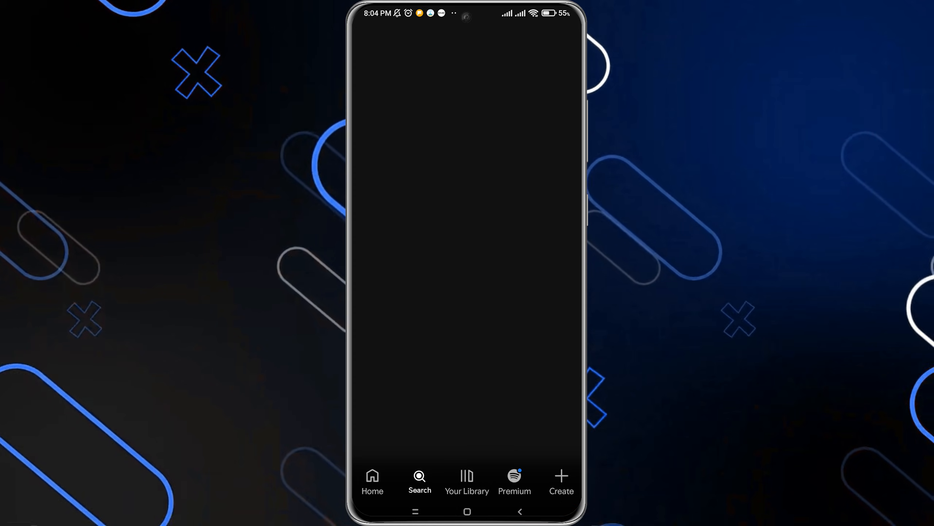
{"action": "left_click", "coordinate": [420, 481]}
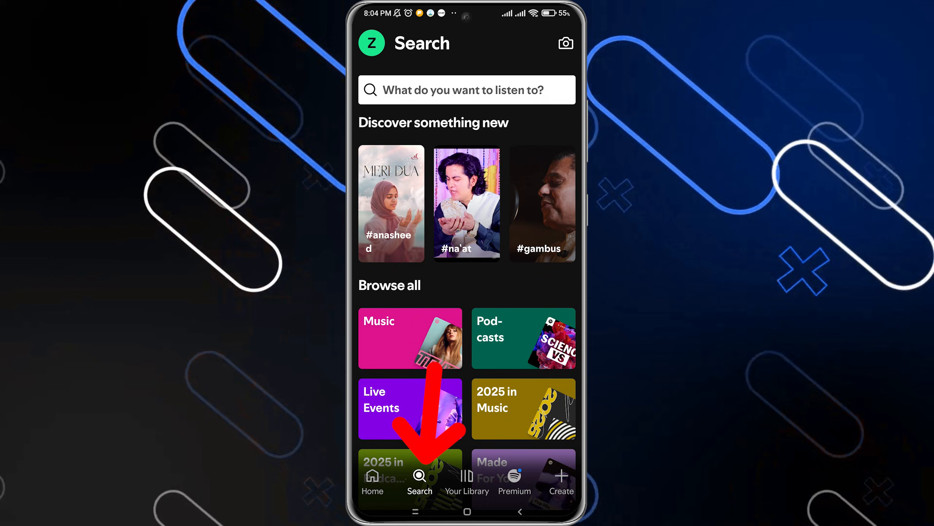
{"action": "left_click", "coordinate": [467, 90]}
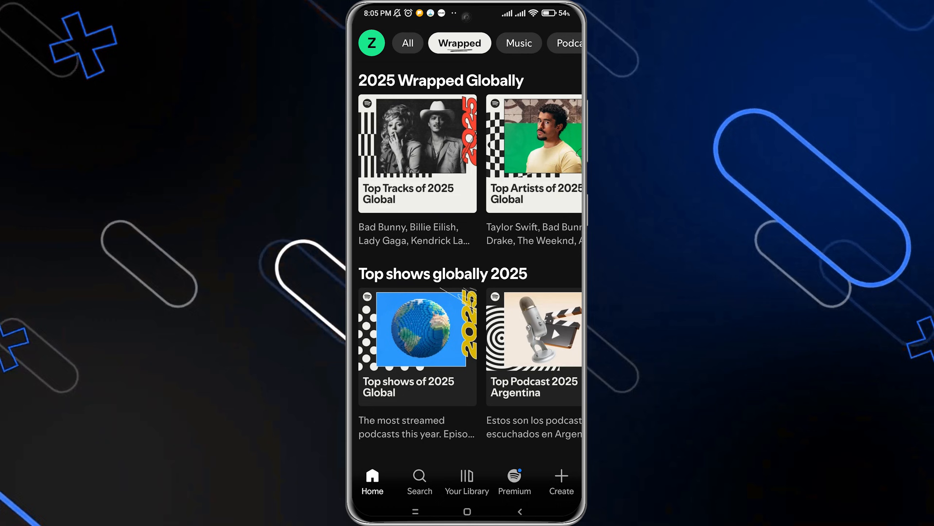
Step: Visit Your Library, then leave Spotify for the phone's app drawer
{"action": "left_click", "coordinate": [466, 481]}
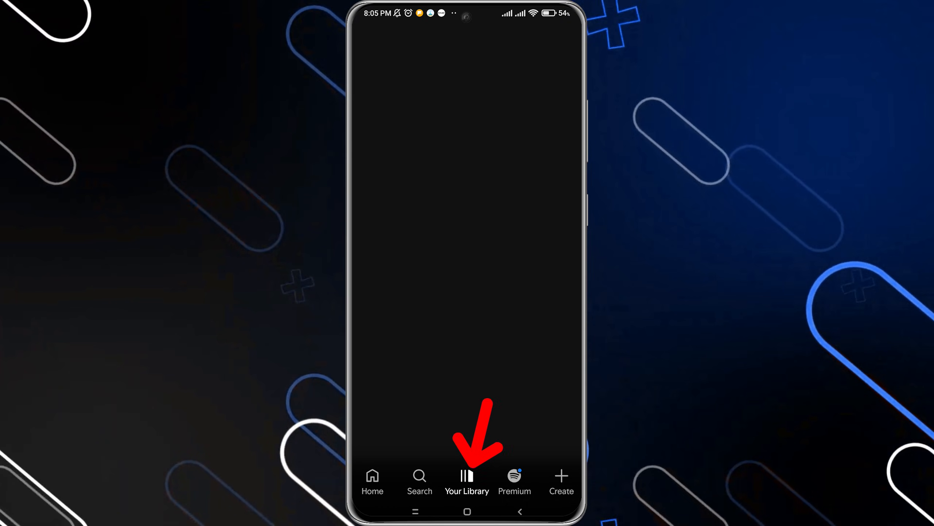
{"action": "left_click", "coordinate": [467, 483]}
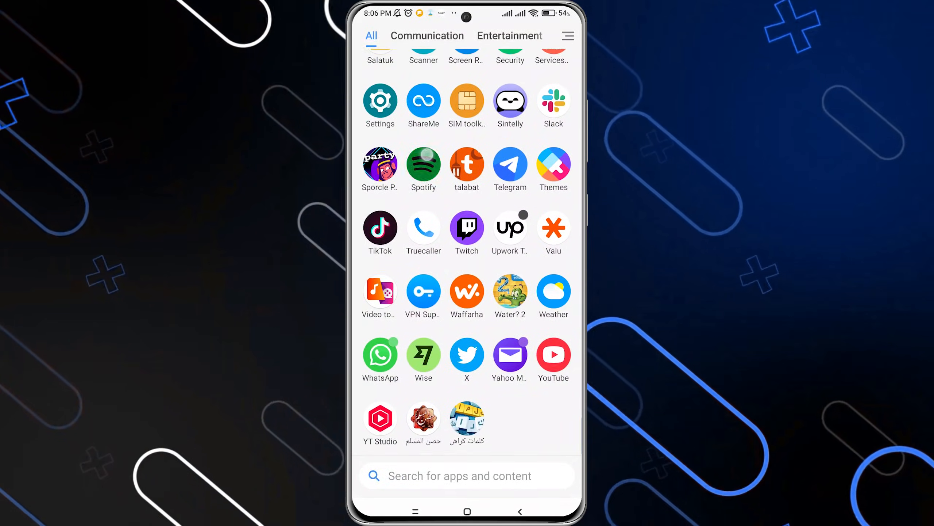
Step: Relaunch Spotify with the Wrapped filter, then switch to Chrome's address bar
{"action": "left_click", "coordinate": [423, 162]}
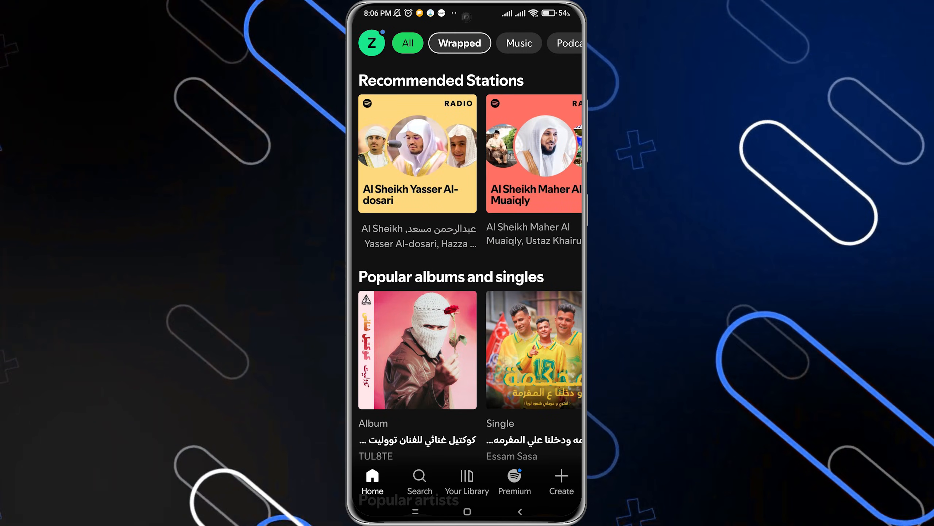
{"action": "left_click", "coordinate": [459, 43]}
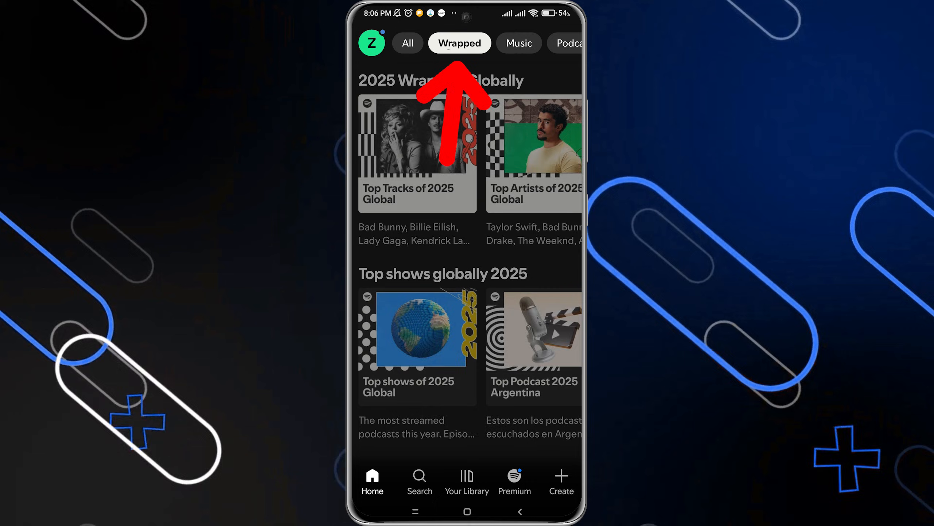
{"action": "left_click", "coordinate": [407, 43]}
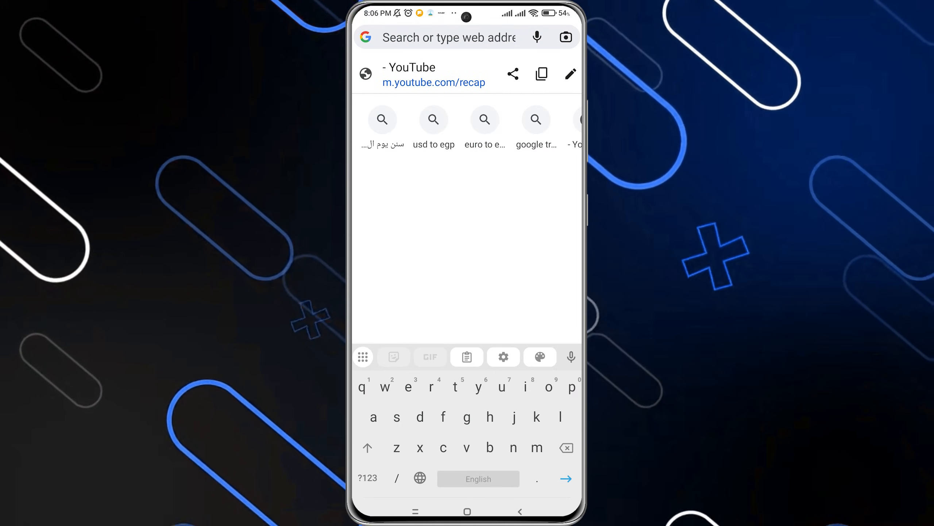
Step: Load spotify.com/wrapped in Chrome and start opening the 2025 Wrapped page in the app
{"action": "type", "text": "spotify com/wrapped"}
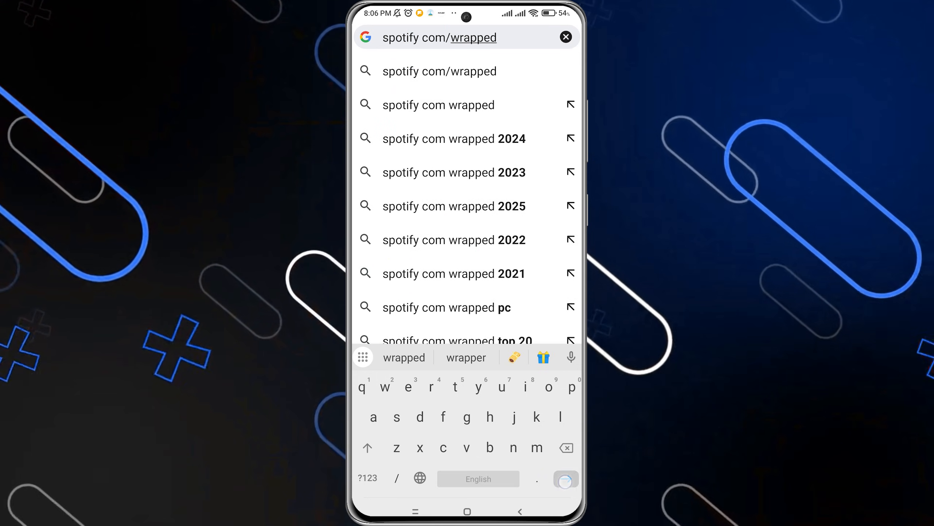
{"action": "left_click", "coordinate": [440, 71]}
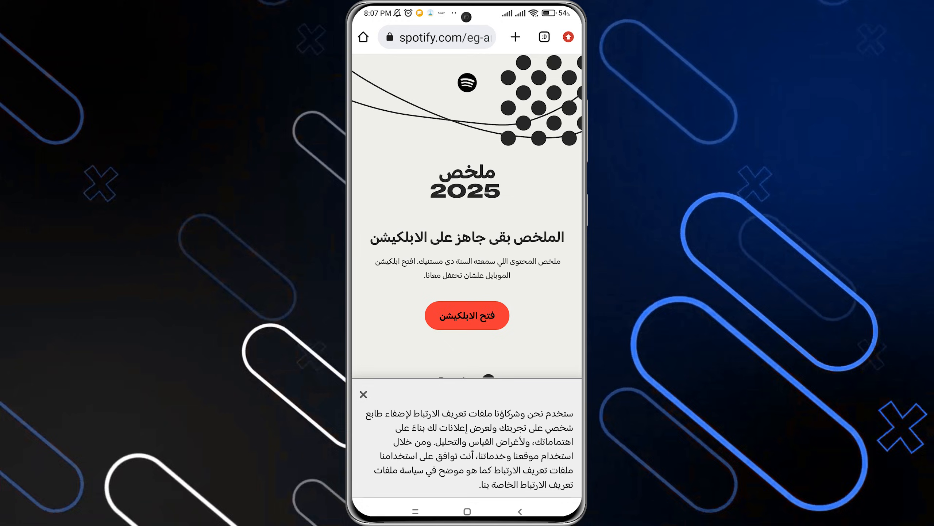
{"action": "left_click", "coordinate": [466, 315]}
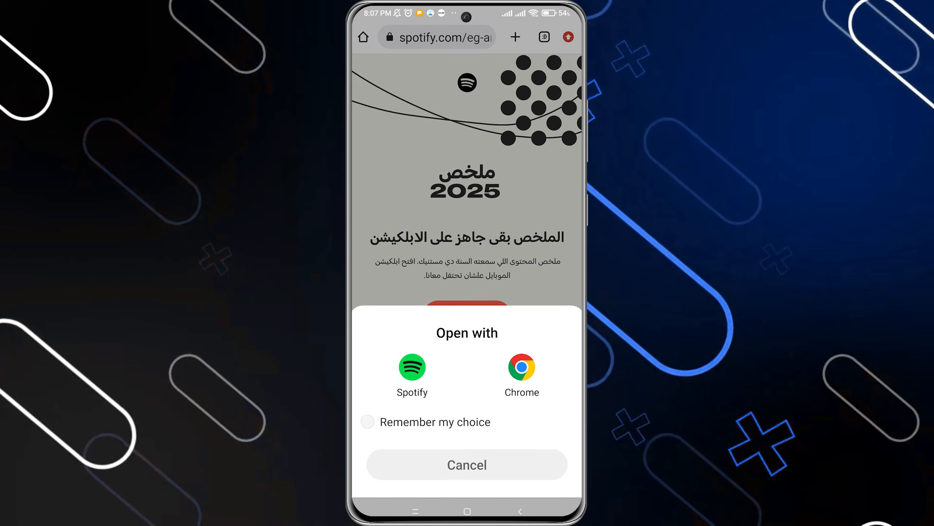
Step: Open the Wrapped link with Spotify and bring up the account side menu
{"action": "left_click", "coordinate": [411, 370]}
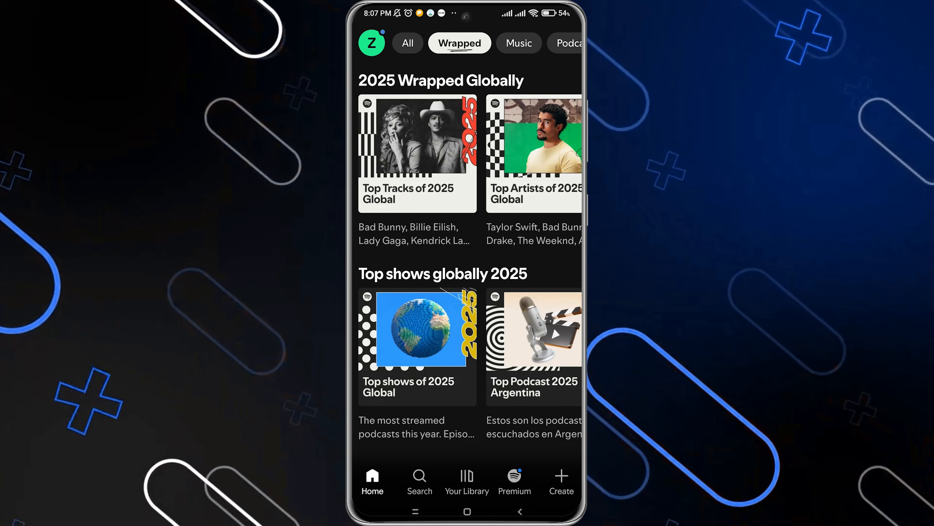
{"action": "left_click", "coordinate": [372, 42]}
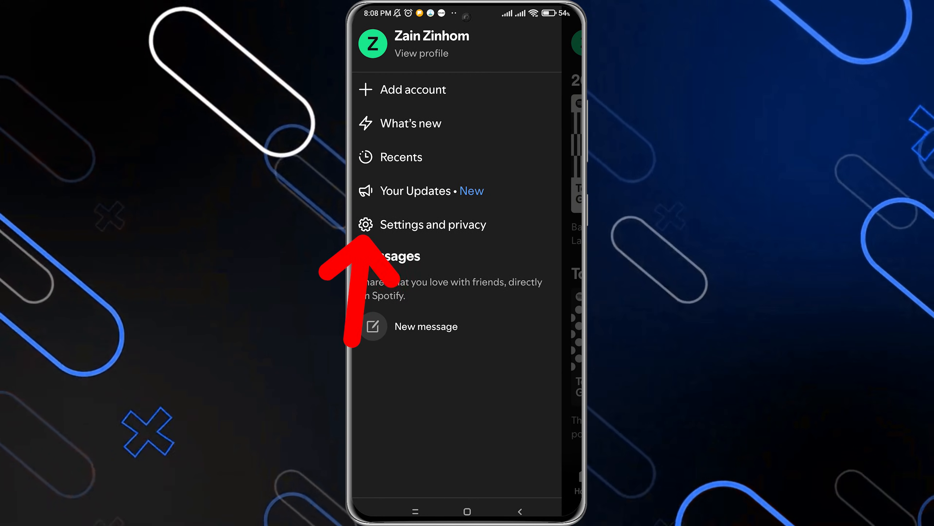
Step: Visit Settings and privacy, then return to the Wrapped home feed with 2025 Wrapped Globally
{"action": "left_click", "coordinate": [433, 224]}
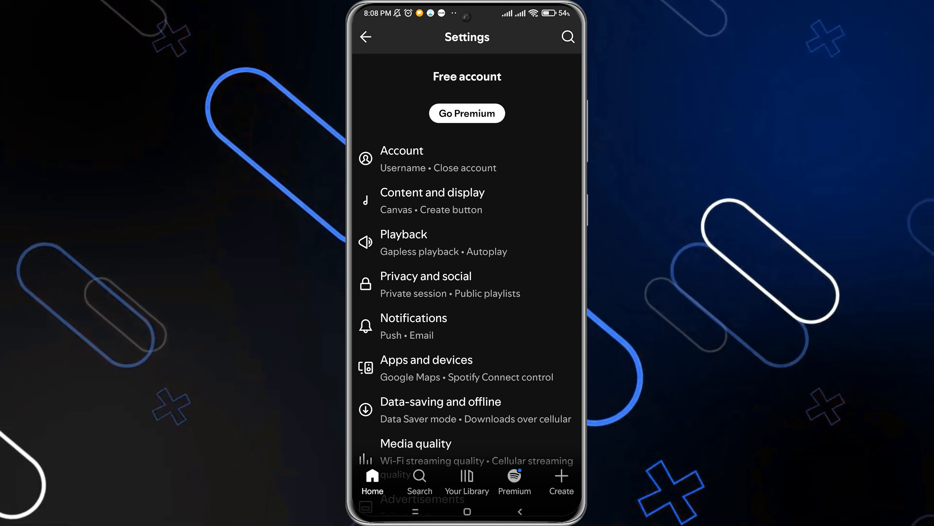
{"action": "left_click", "coordinate": [365, 37]}
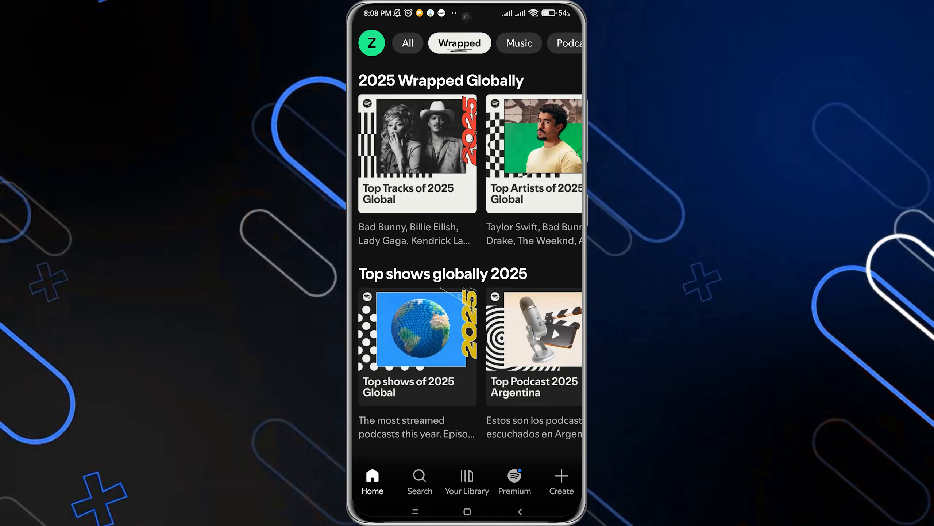